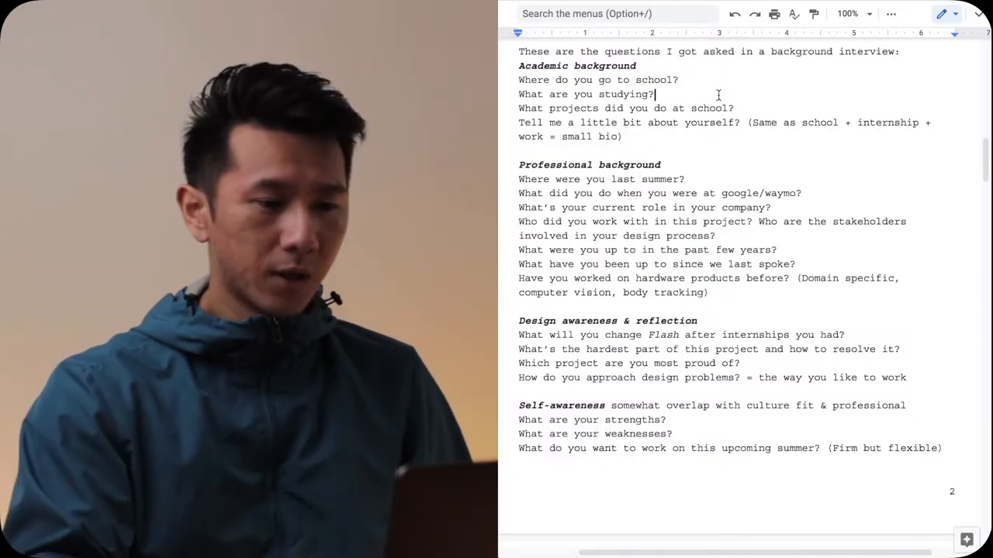
Pick out the 'What are you studying?' question and the word 'work' in the bio note.
scroll(up, 3)
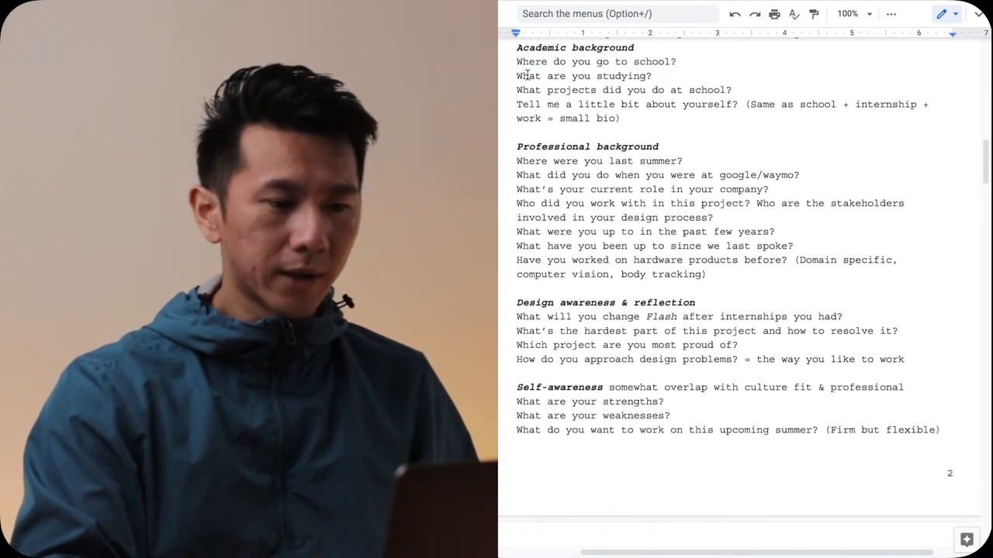
triple_click(583, 76)
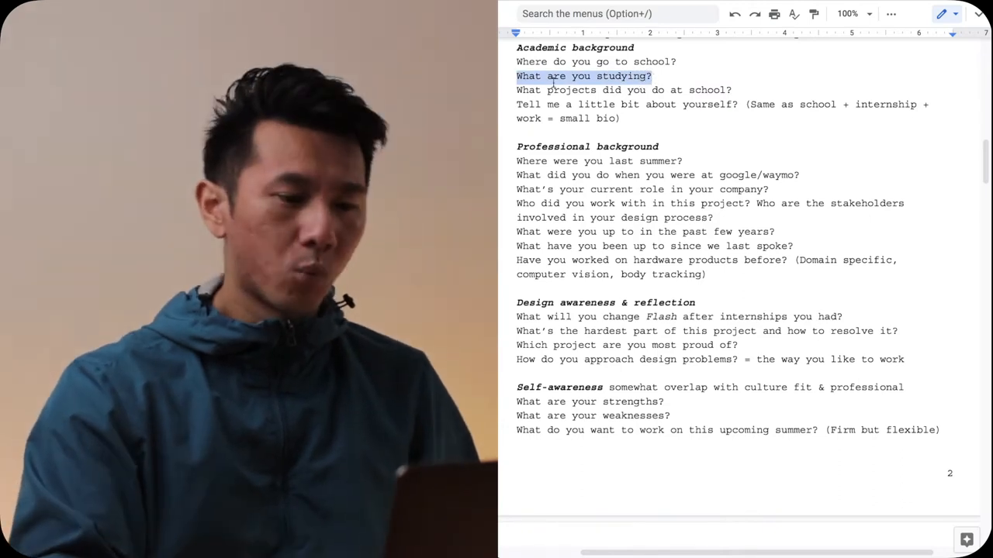
click(625, 90)
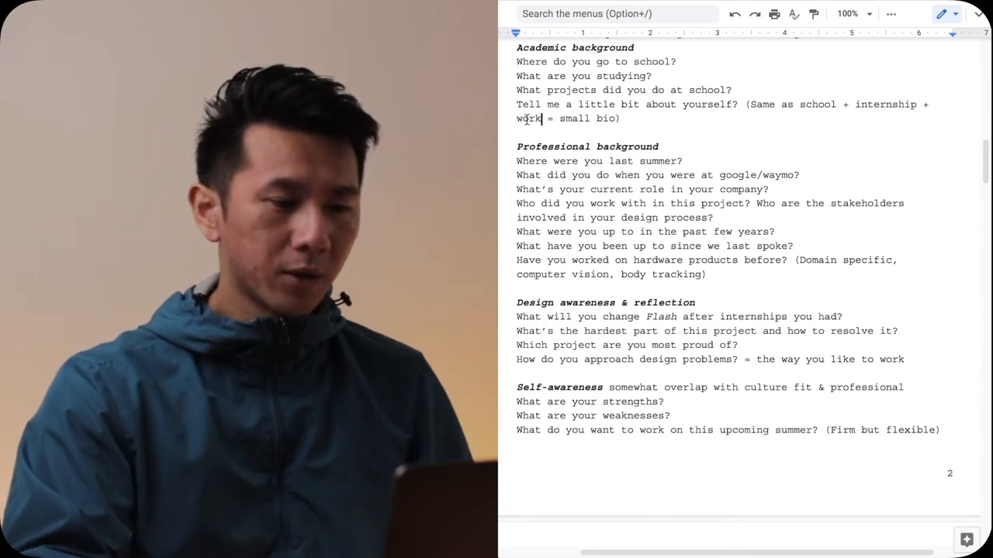
double_click(527, 117)
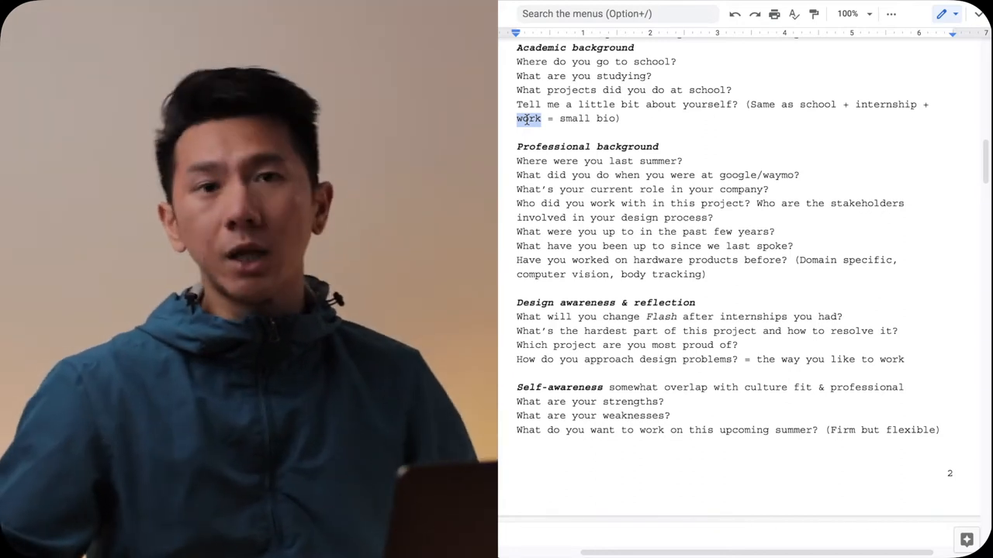
scroll(down, 3)
text(the )
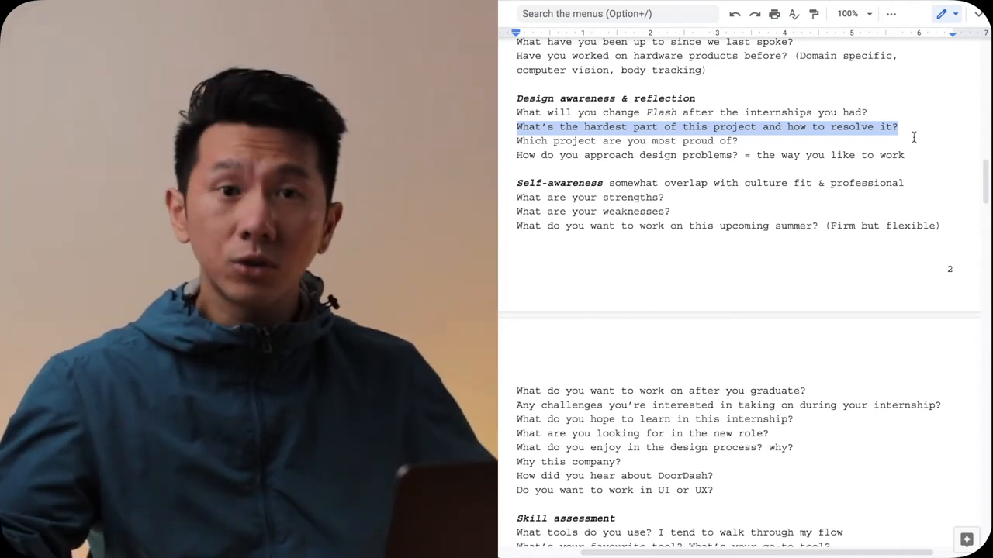
click(740, 140)
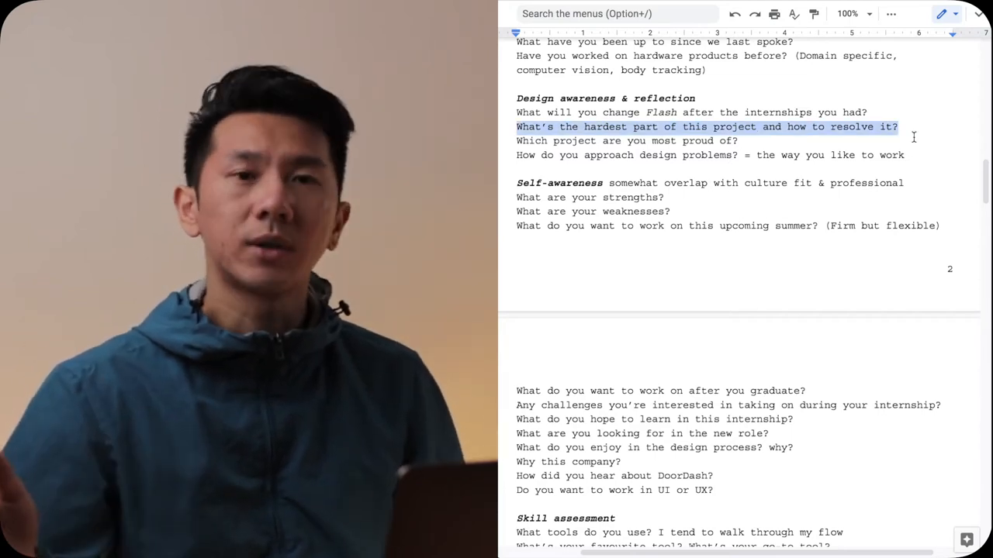
click(553, 140)
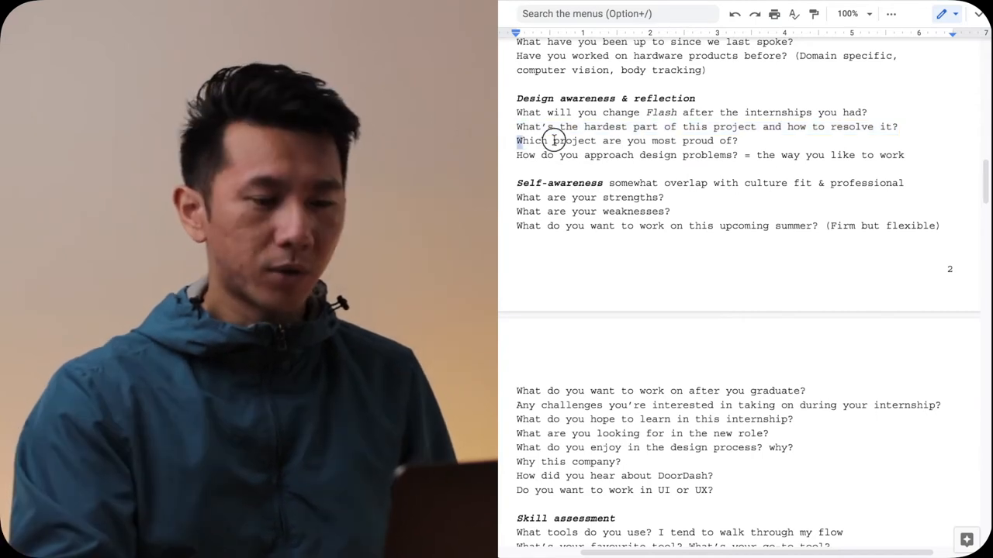
triple_click(628, 140)
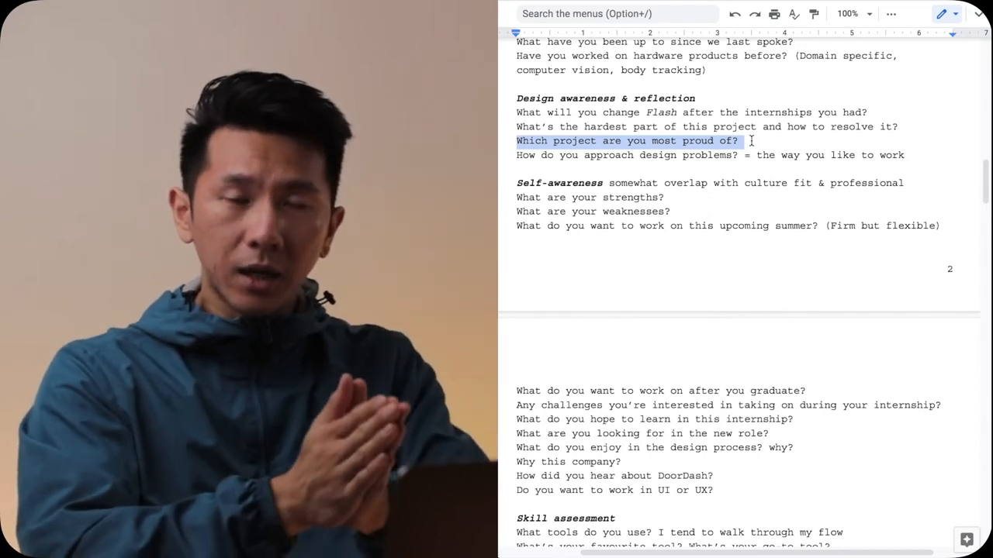
click(674, 155)
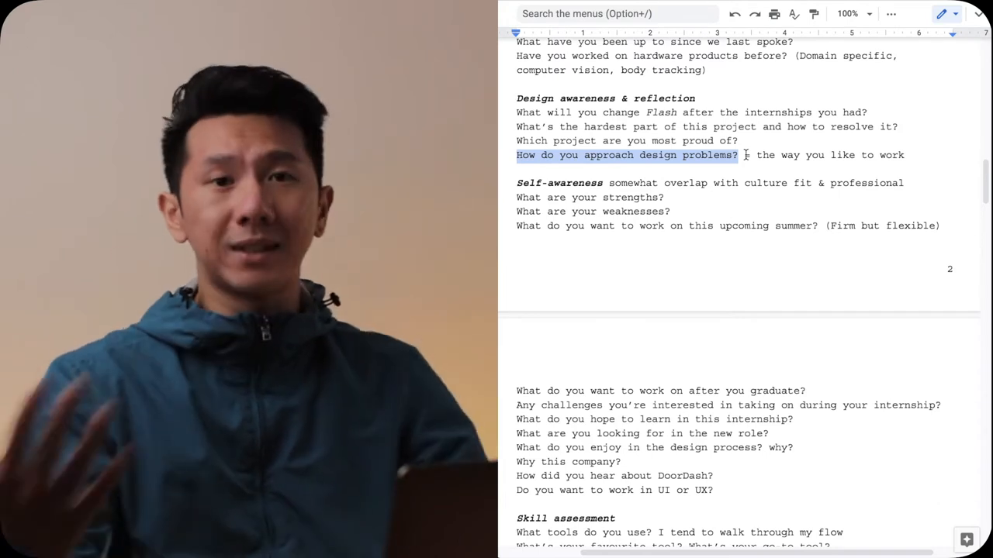
Move through the self-awareness questions and pick out a word in the weaknesses line.
scroll(down, 3)
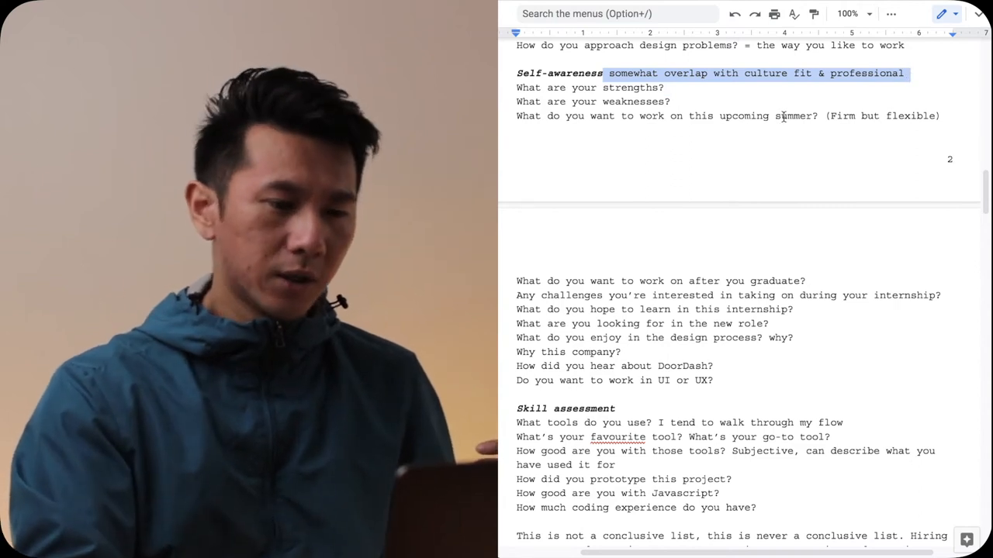
scroll(down, 3)
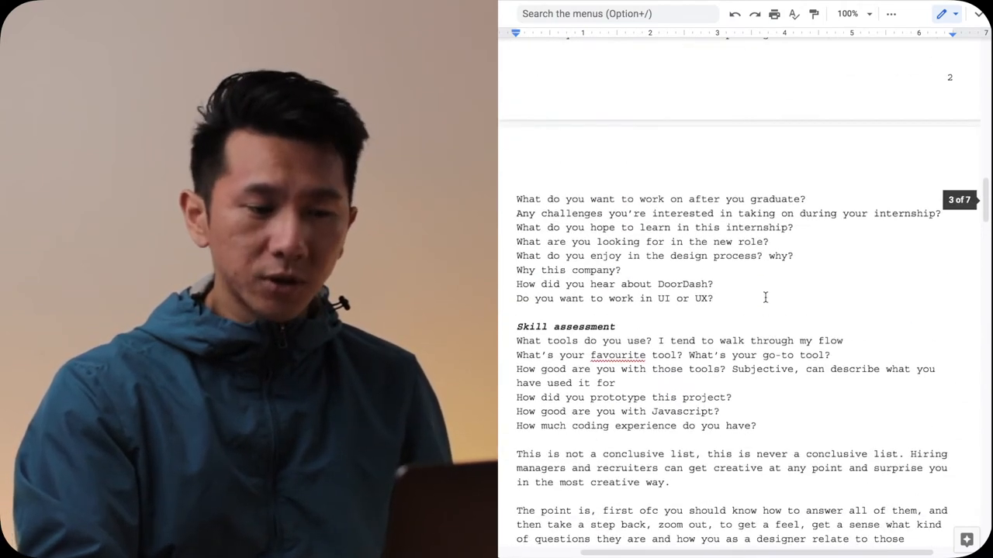
scroll(up, 3)
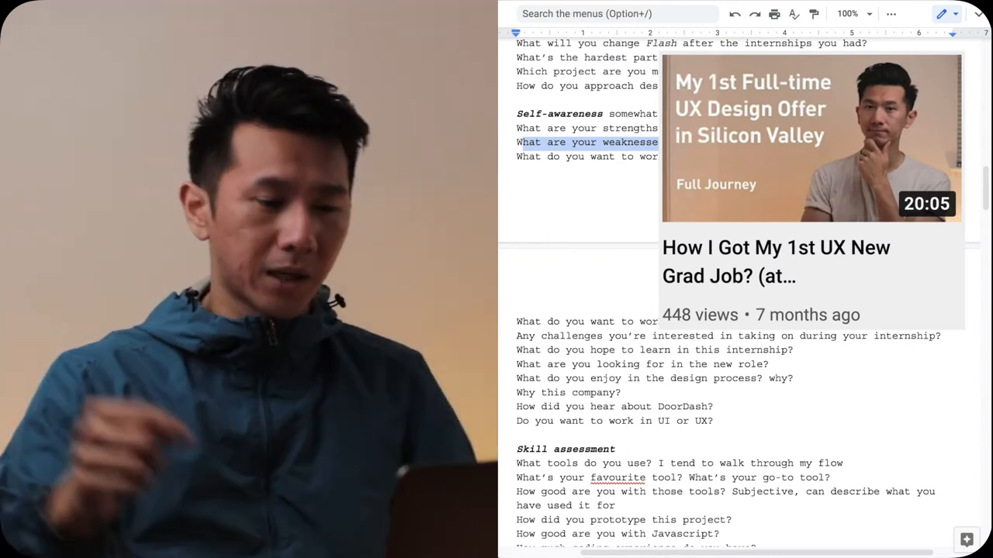
scroll(up, 3)
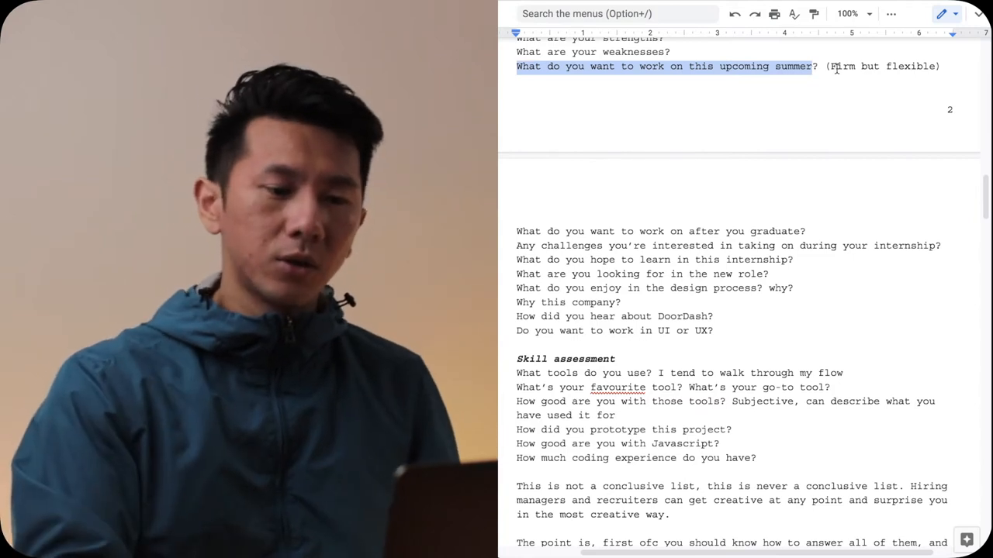
double_click(840, 65)
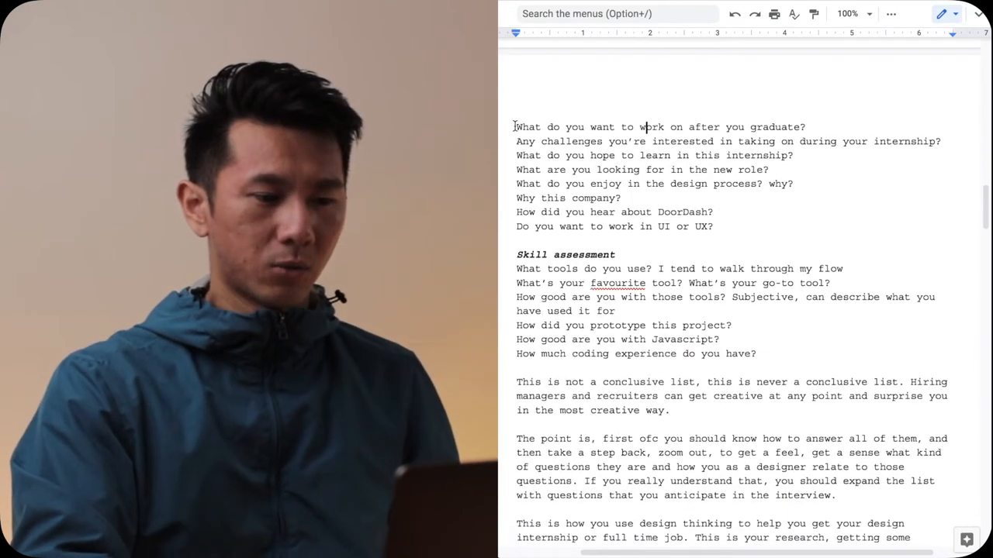
Highlight the new-role, DoorDash and UI-or-UX interest questions one after another.
triple_click(660, 127)
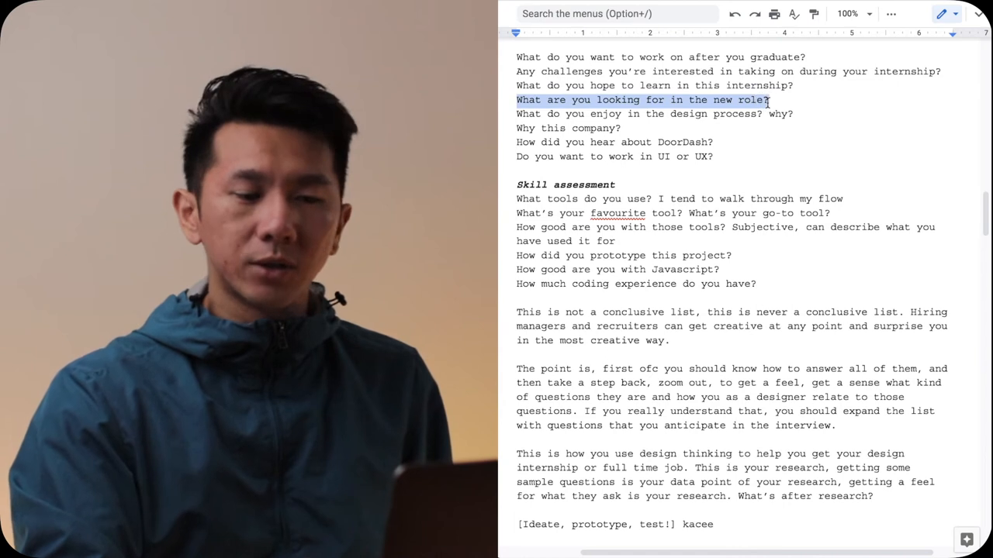
click(768, 113)
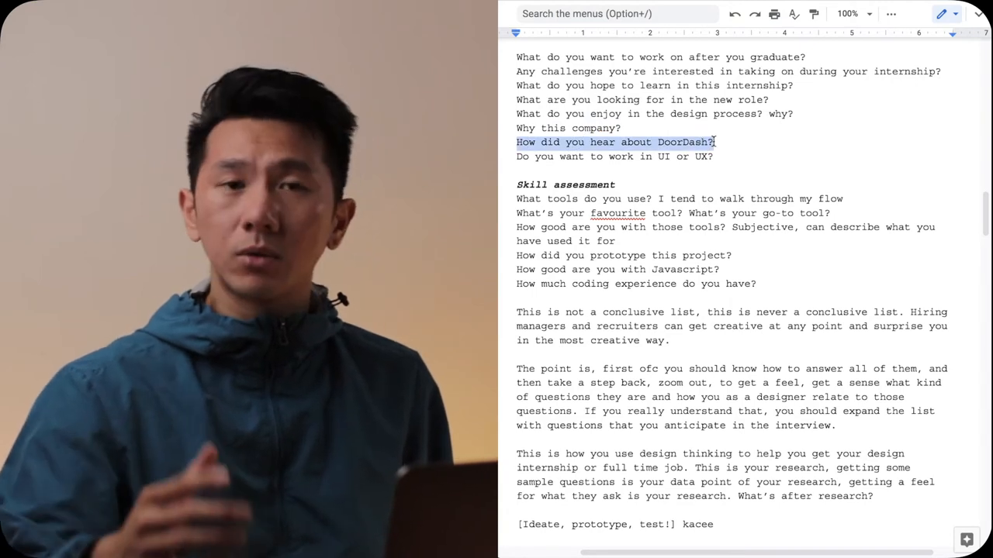
click(515, 156)
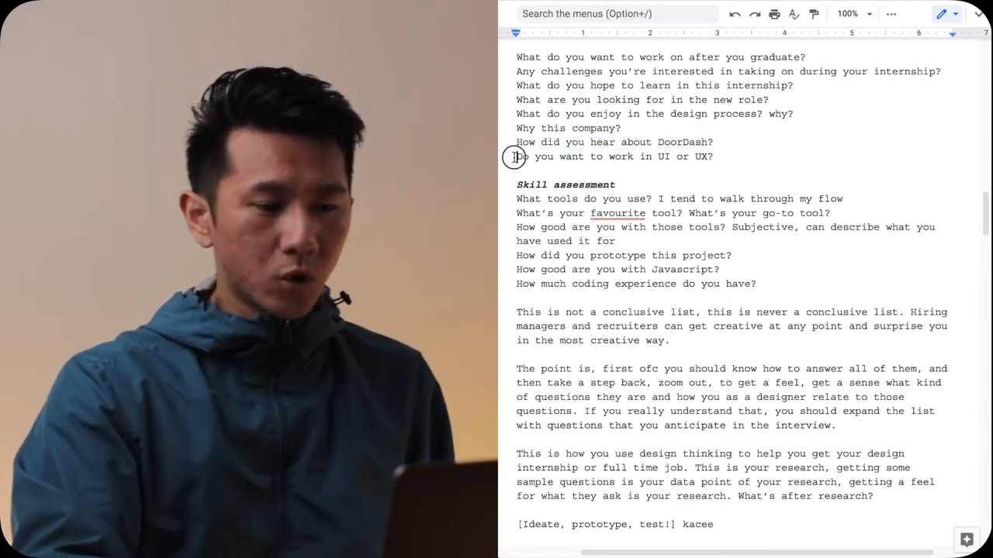
triple_click(613, 155)
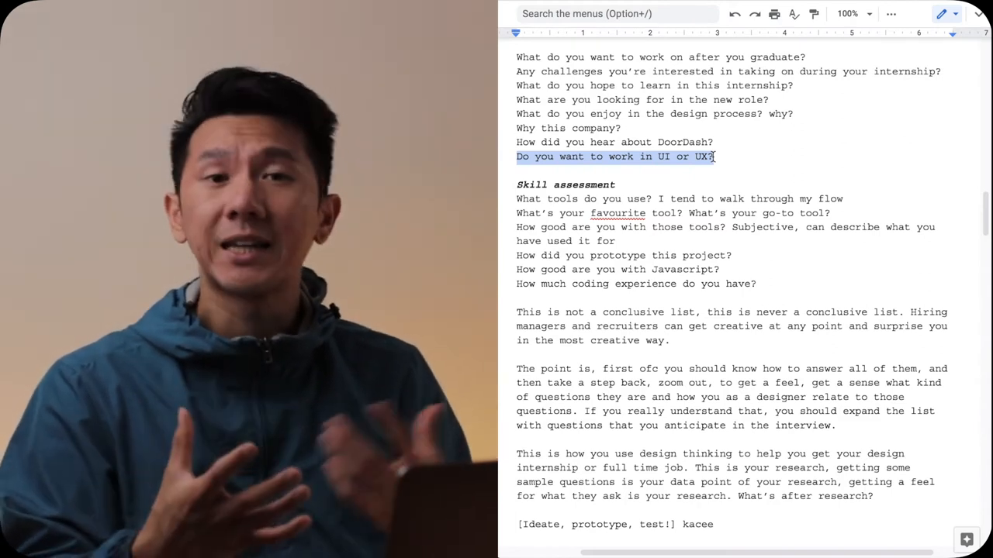
scroll(down, 3)
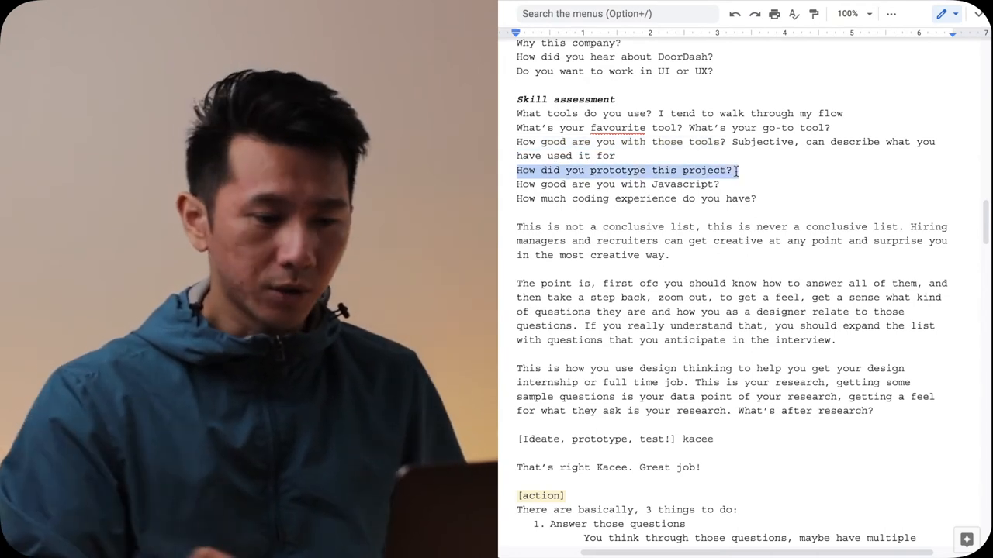
Clear the highlight from 'How did you prototype this project?'.
click(714, 184)
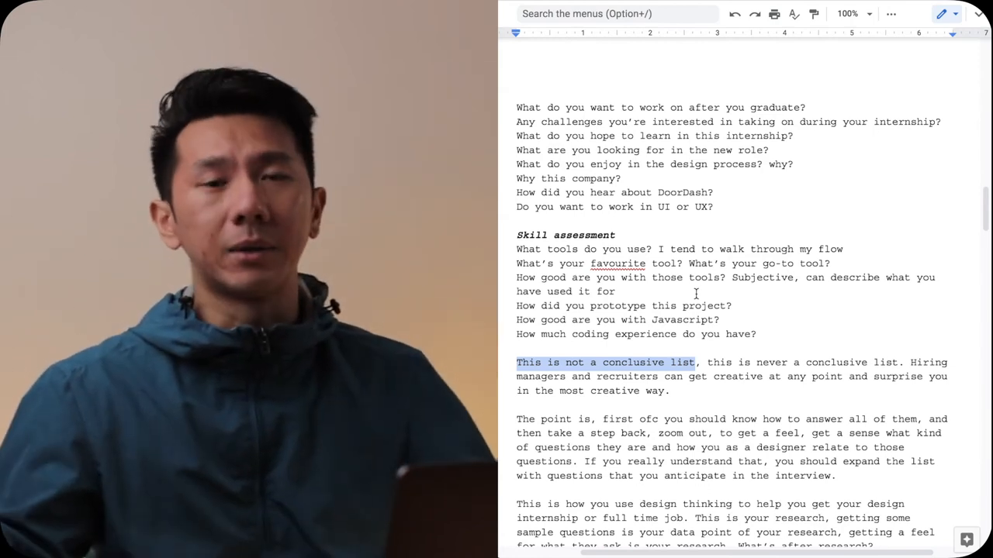
Move back up to the note that this is not a conclusive list of questions.
scroll(up, 3)
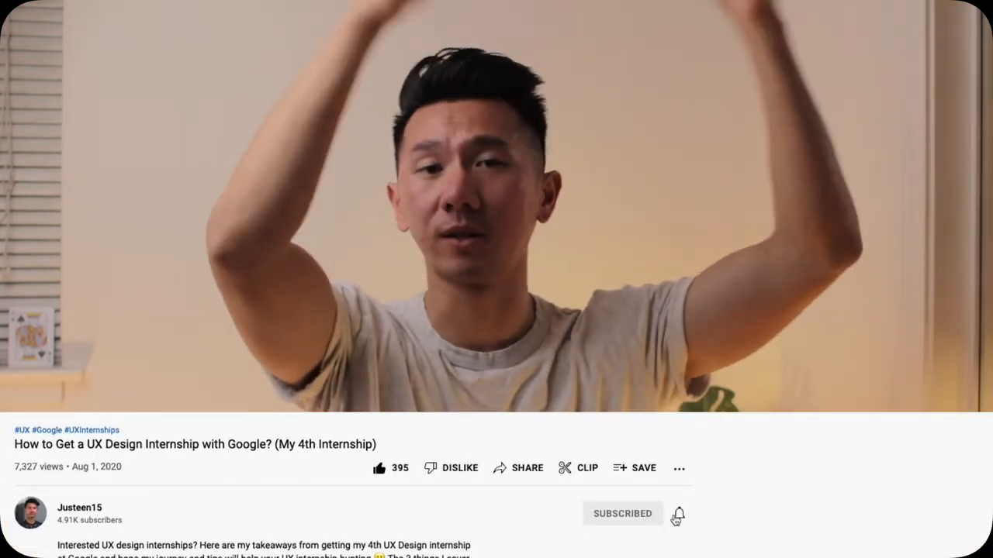
Bring up the YouTube video 'How to Get a UX Design Internship with Google?'.
click(676, 514)
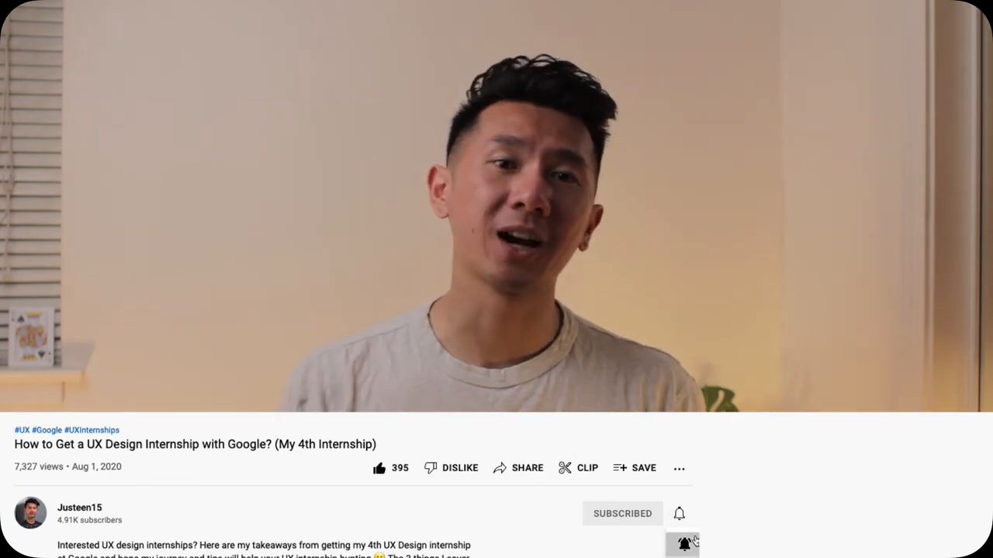